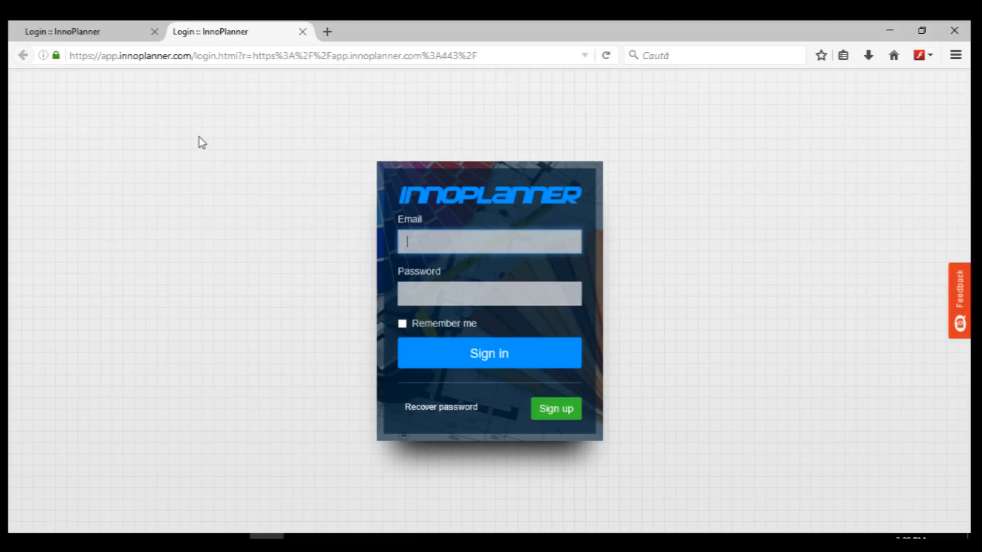
pyautogui.moveTo(360, 357)
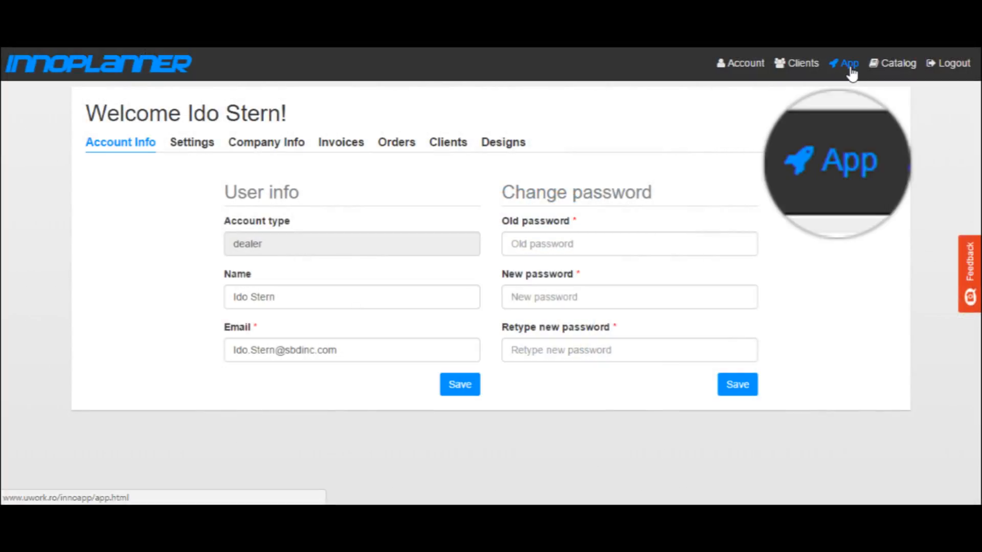
# Step: Launch the interior design app from the account dashboard's App link
pyautogui.click(850, 63)
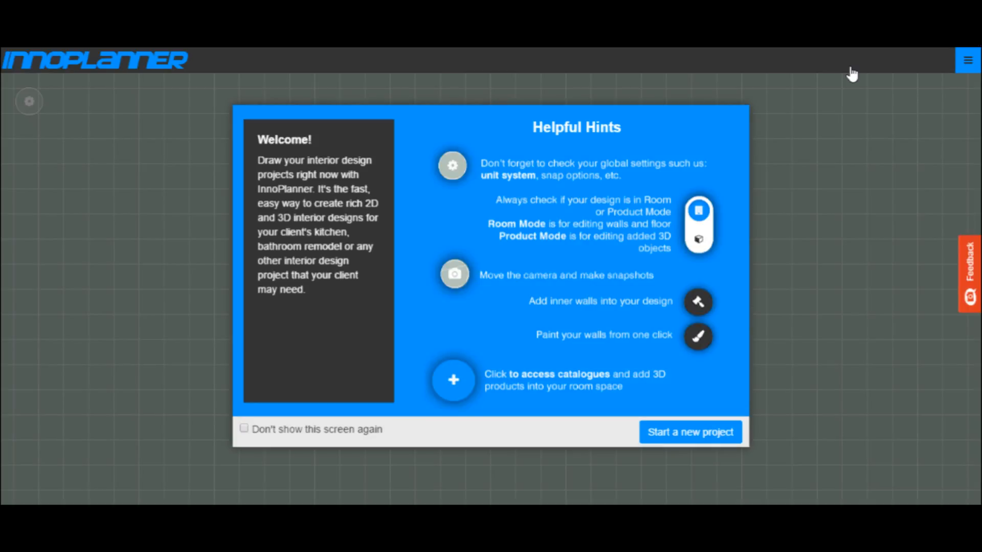
# Step: Start a new project, choose free-form drawing and give the first wall a length of 5000
pyautogui.click(689, 432)
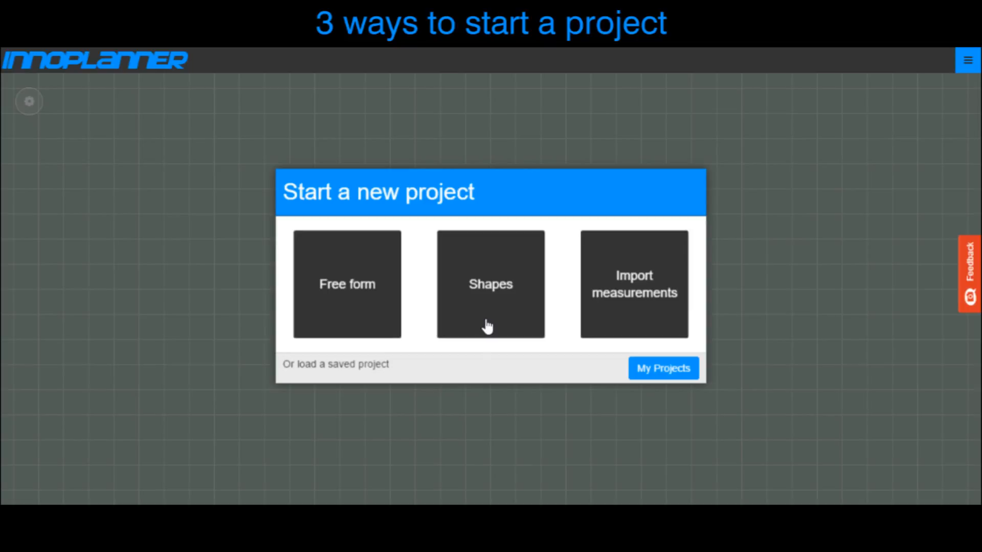
pyautogui.moveTo(501, 330)
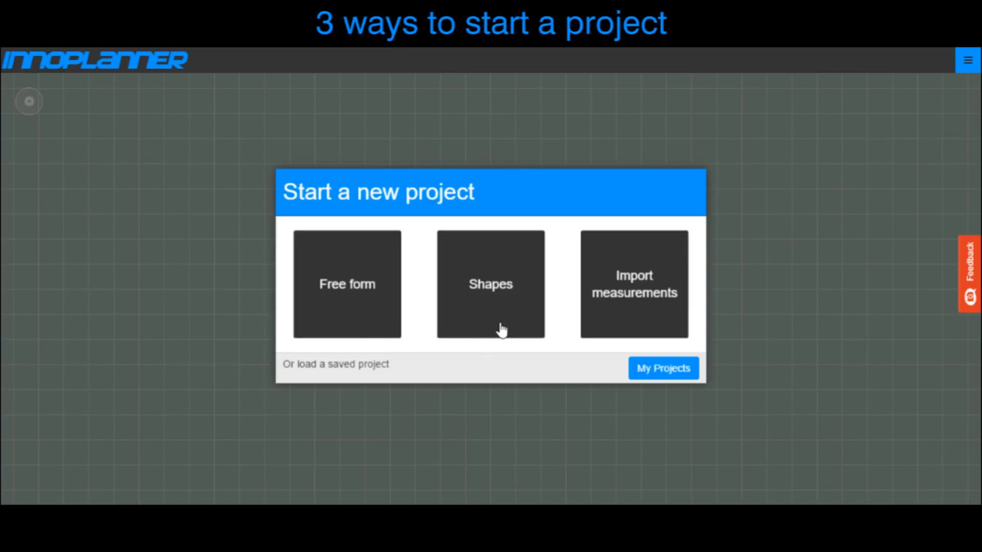
pyautogui.moveTo(638, 325)
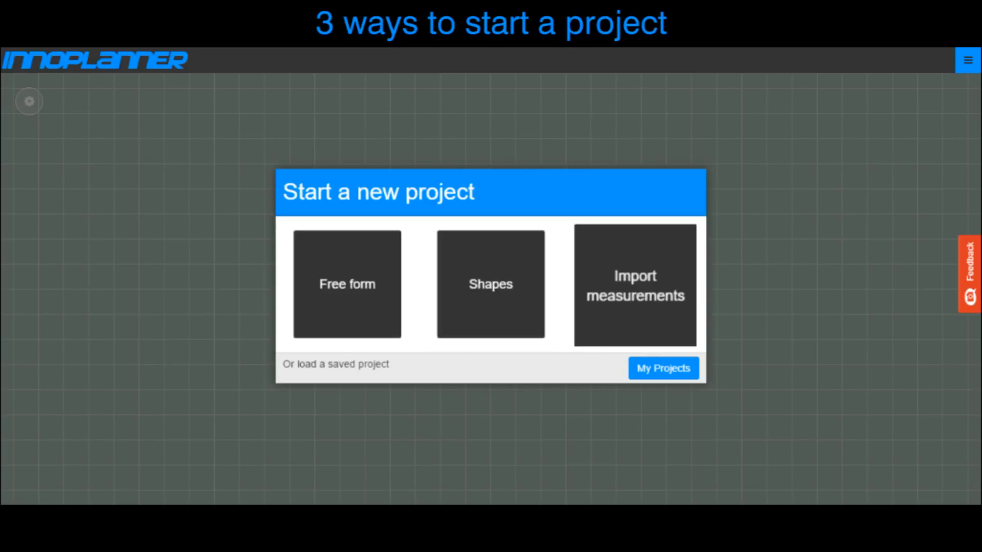
pyautogui.click(347, 283)
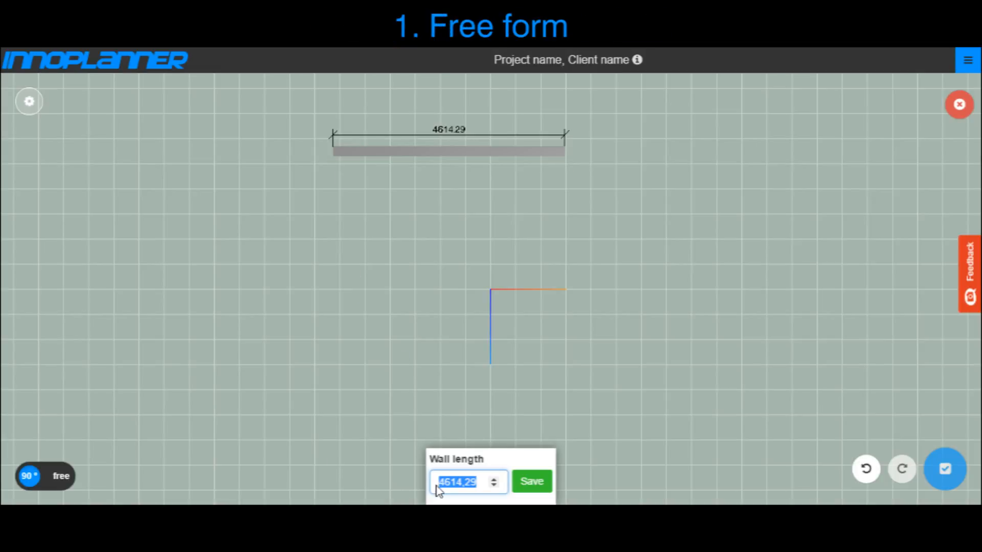
pyautogui.write('5000')
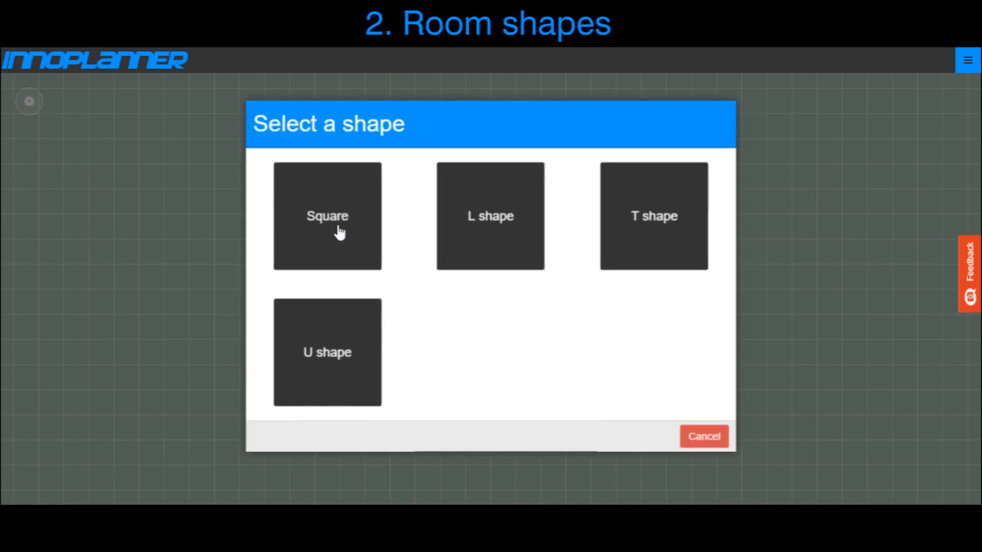
pyautogui.moveTo(392, 230)
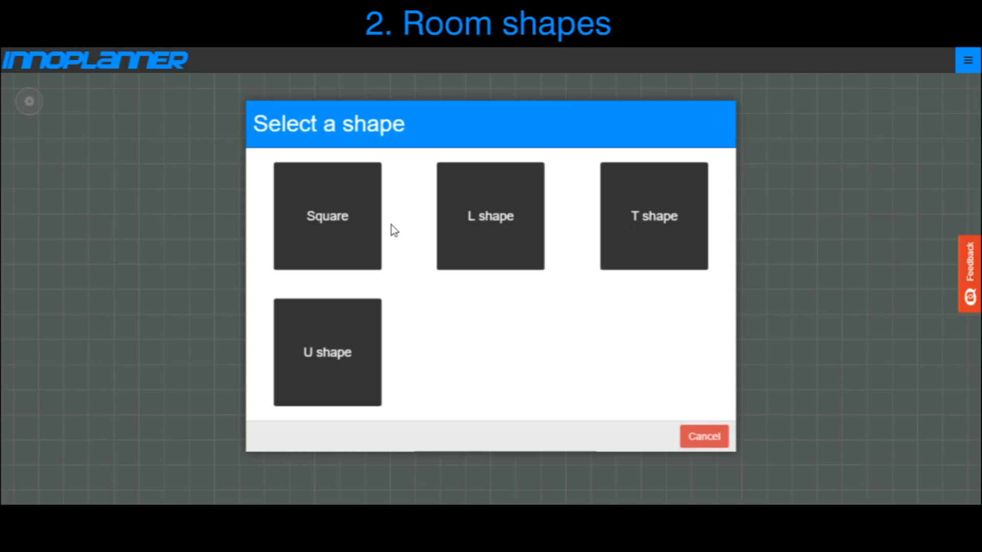
# Step: Preview the square room shape and the measurement import, cancelling both, then pick the preset-shape start again
pyautogui.click(327, 215)
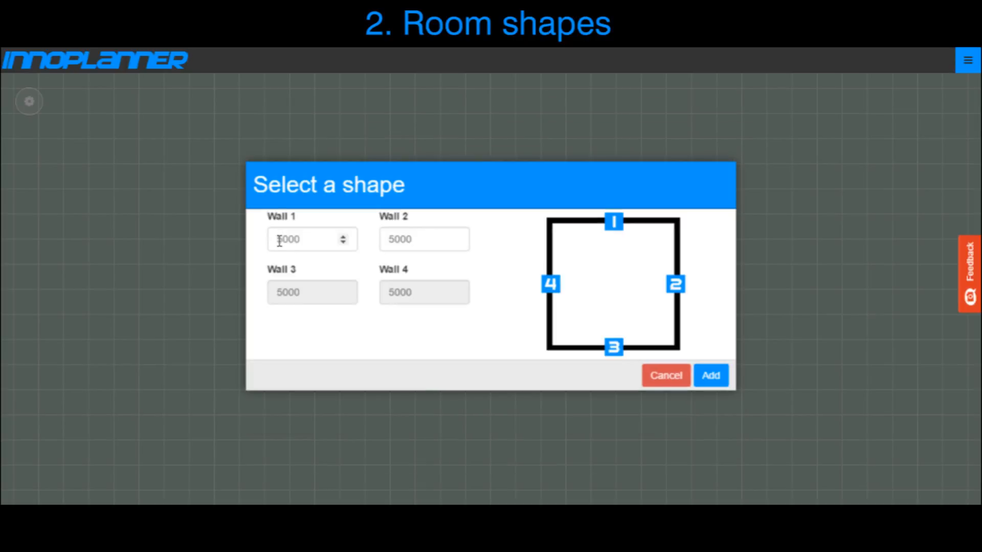
pyautogui.click(312, 239)
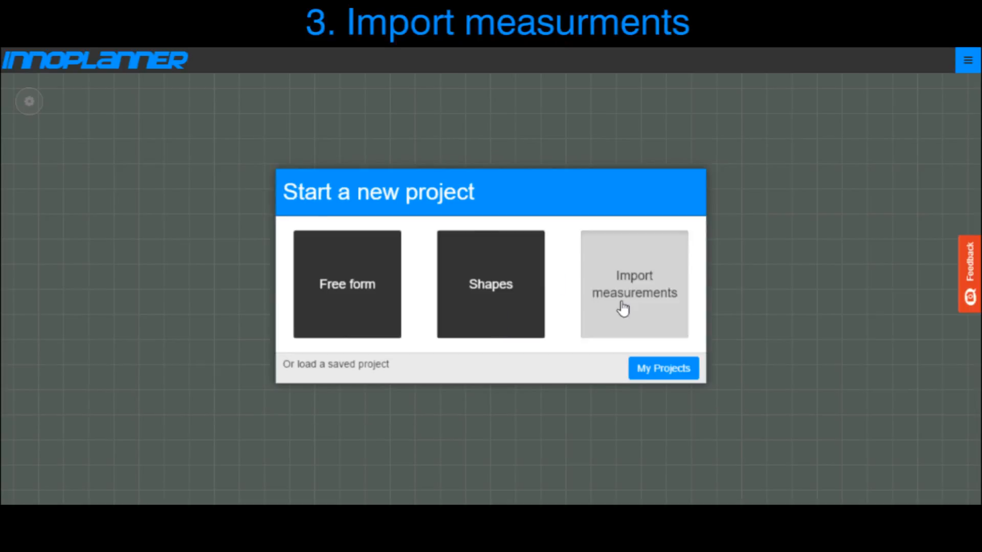
pyautogui.click(632, 283)
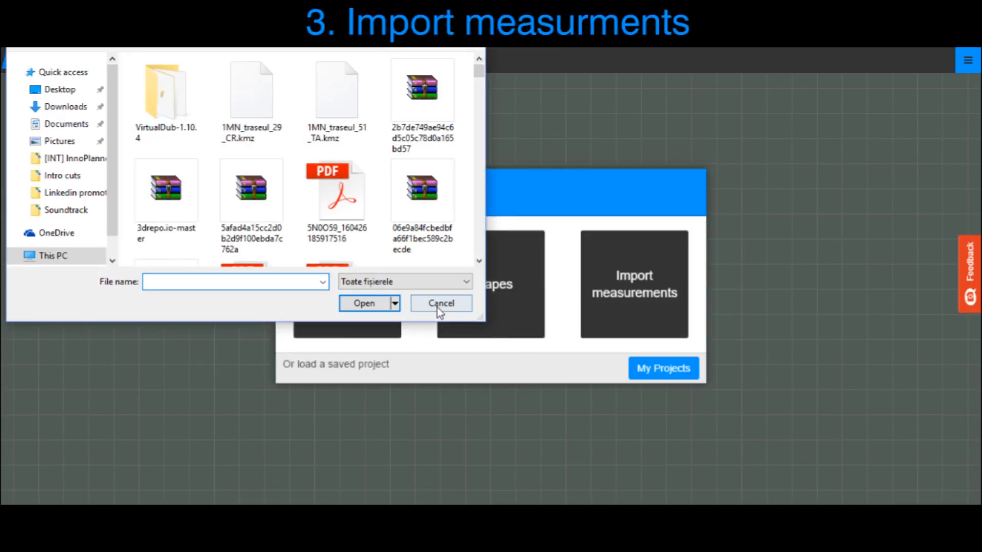
pyautogui.click(441, 302)
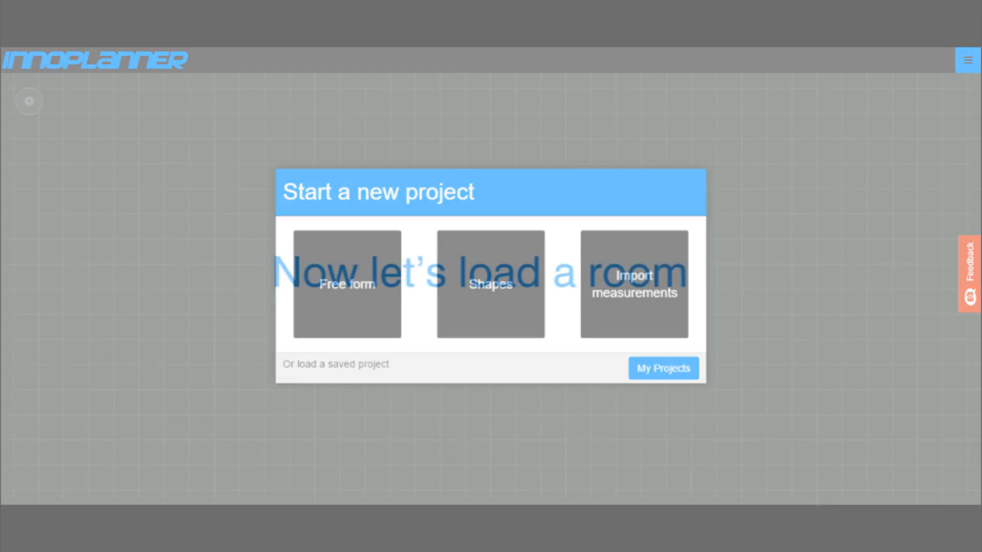
pyautogui.click(490, 283)
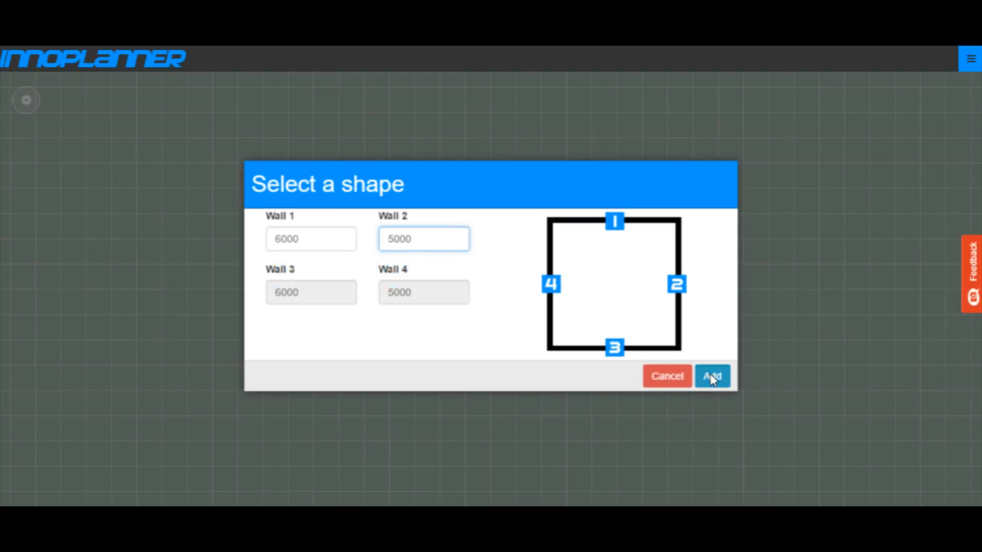
# Step: Add the 6000 by 5000 square room and show it in 3D
pyautogui.click(712, 376)
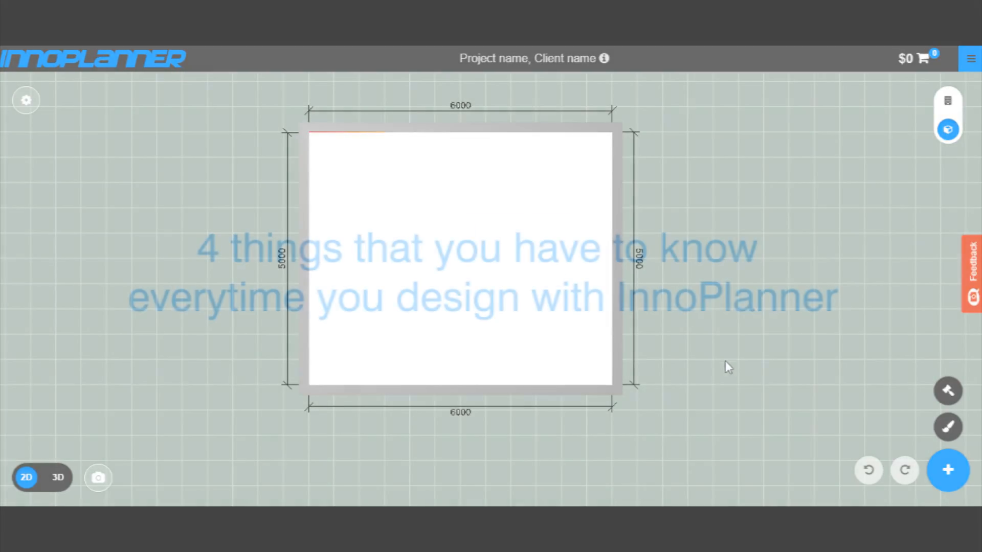
pyautogui.click(58, 478)
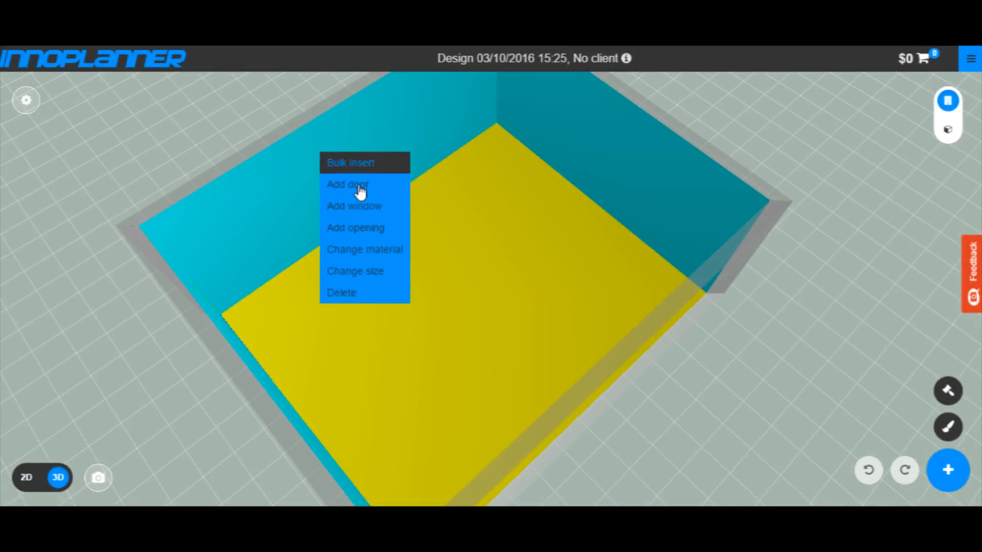
# Step: Add a door to one wall and a window to another wall of the room
pyautogui.click(347, 184)
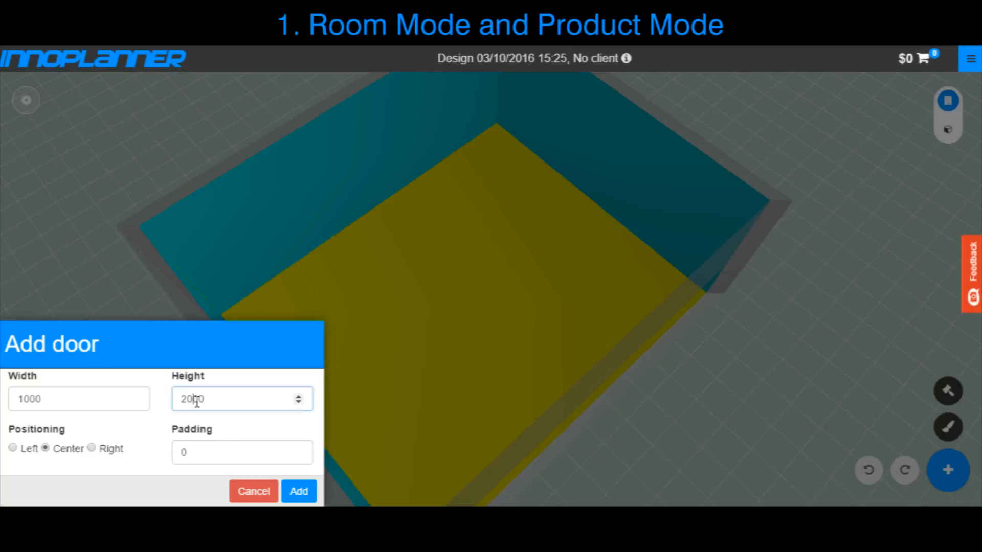
pyautogui.click(298, 491)
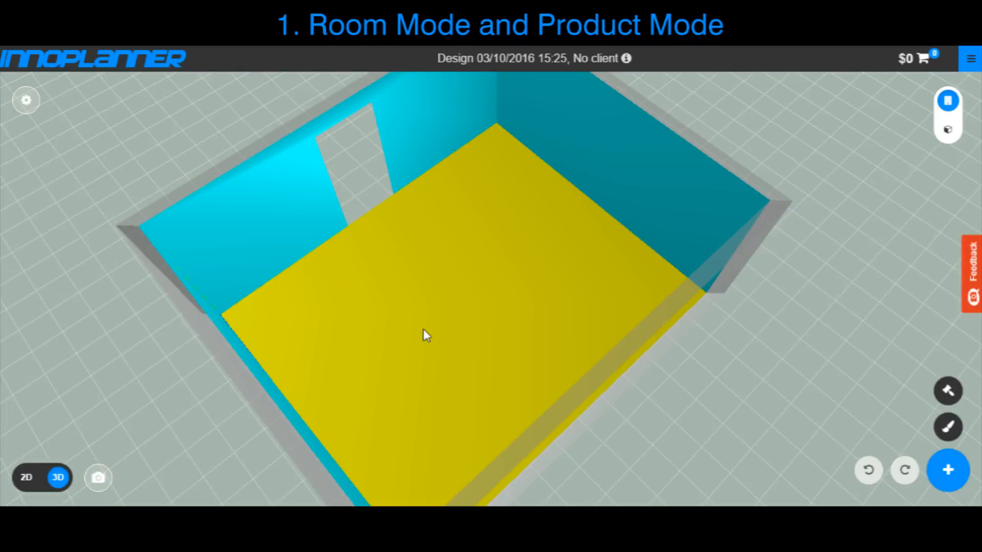
pyautogui.moveTo(426, 335); pyautogui.dragTo(486, 330)
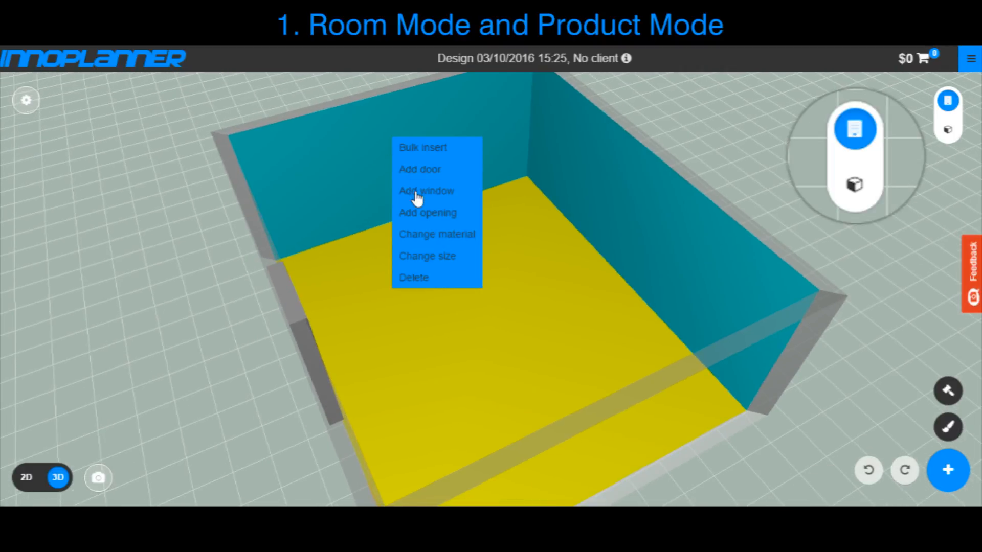
pyautogui.click(426, 191)
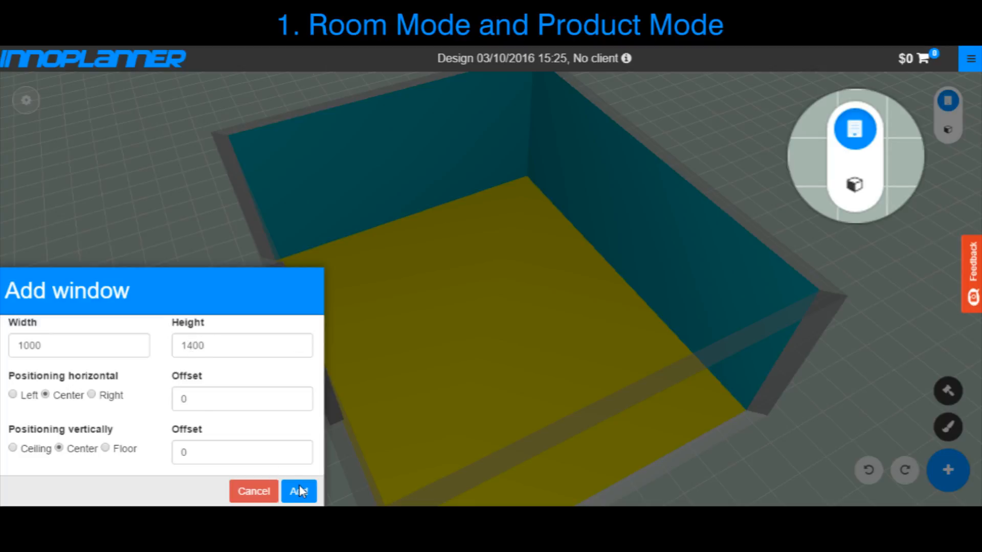
pyautogui.click(299, 490)
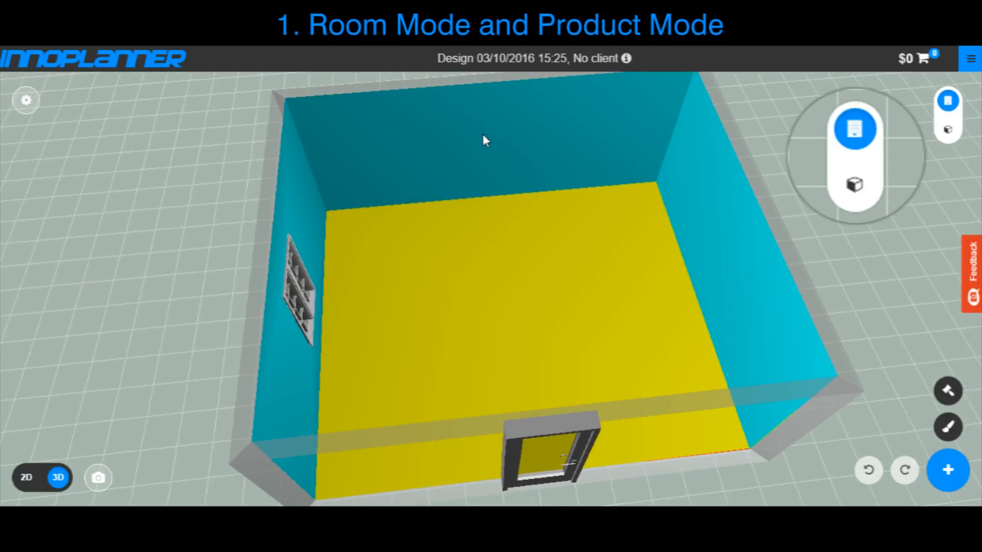
# Step: Choose Change material on the back wall to bring up the wall textures
pyautogui.rightClick(484, 142)
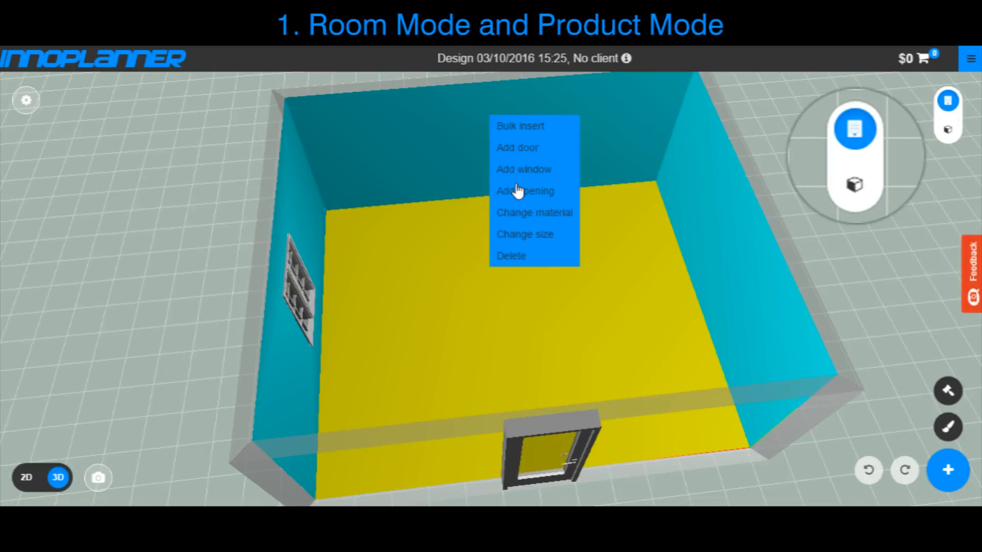
pyautogui.click(533, 212)
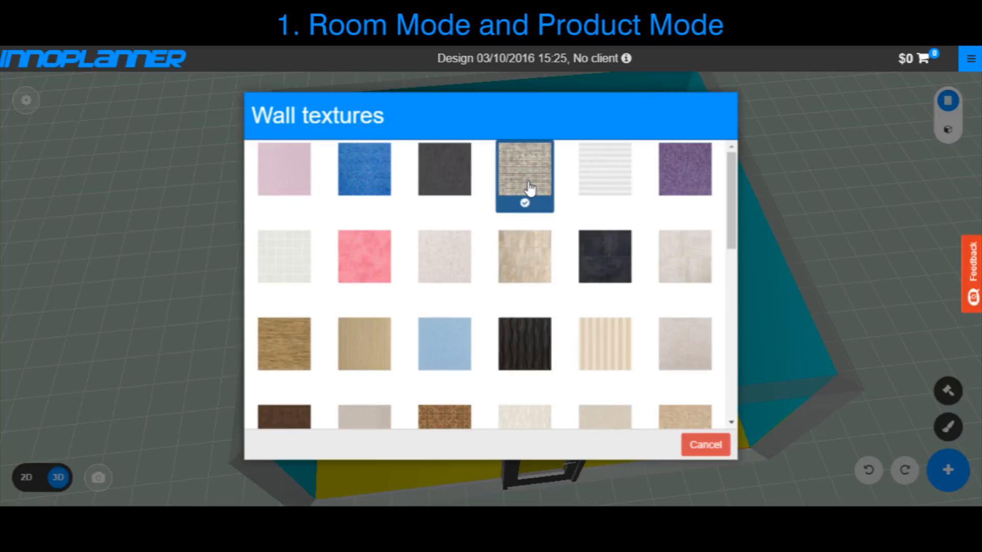
# Step: Apply the chosen wall texture, duplicate the base cabinet and confirm its size settings
pyautogui.click(524, 169)
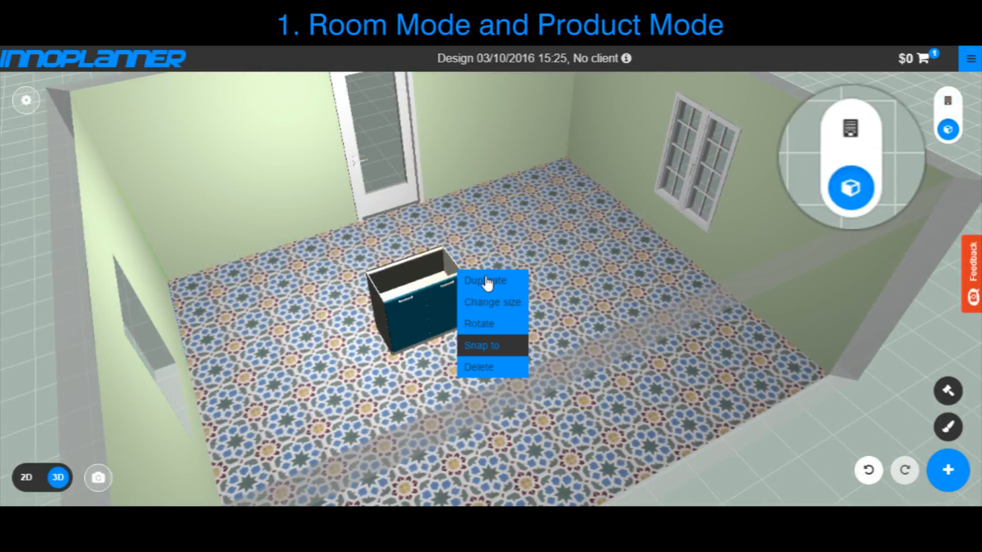
pyautogui.click(484, 280)
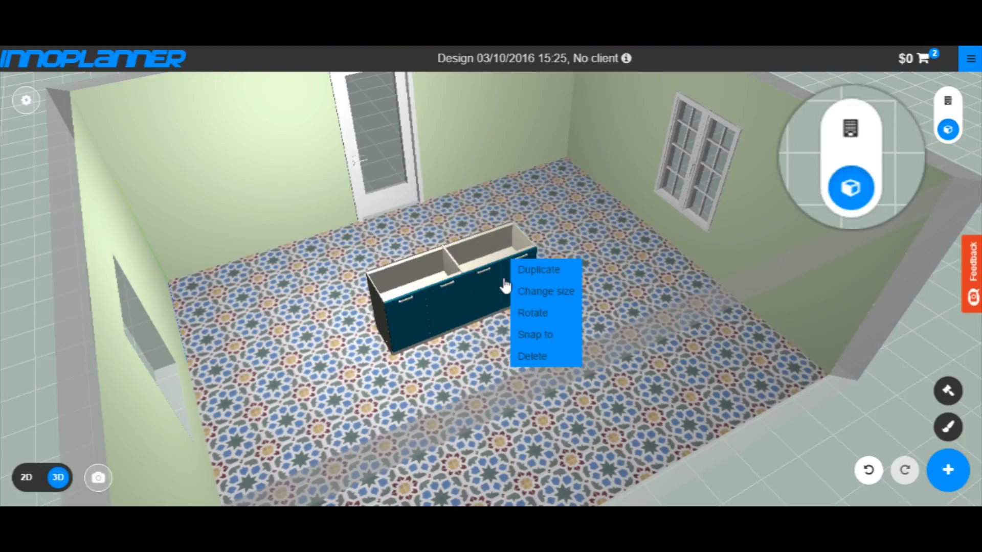
pyautogui.click(545, 291)
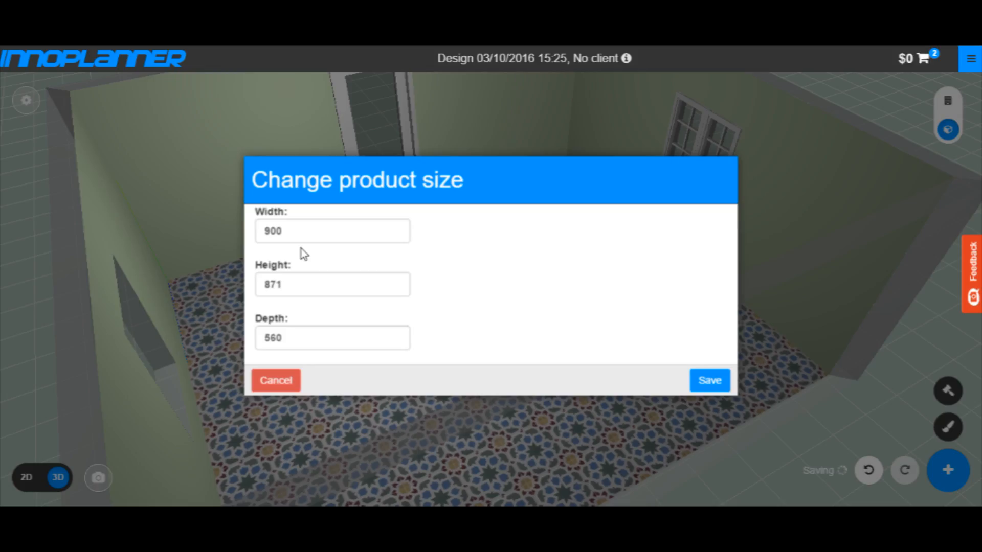
pyautogui.click(709, 381)
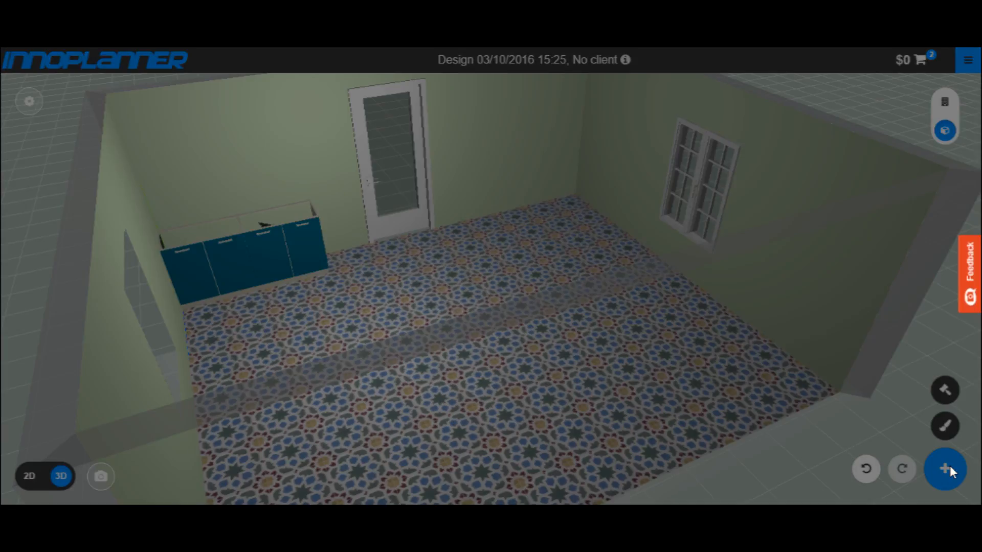
# Step: Search the product catalogue for 'basin', then close the catalogue
pyautogui.click(943, 468)
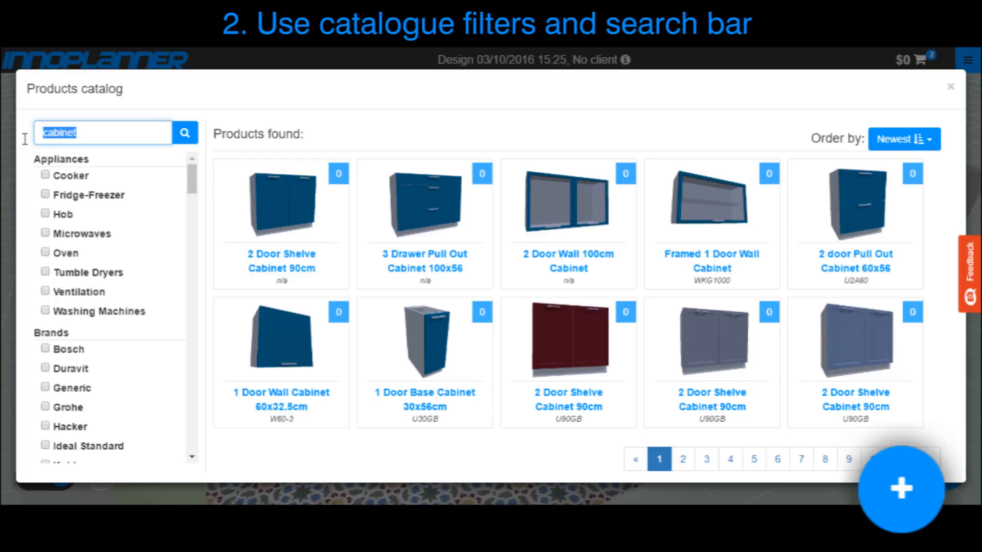
pyautogui.write('b')
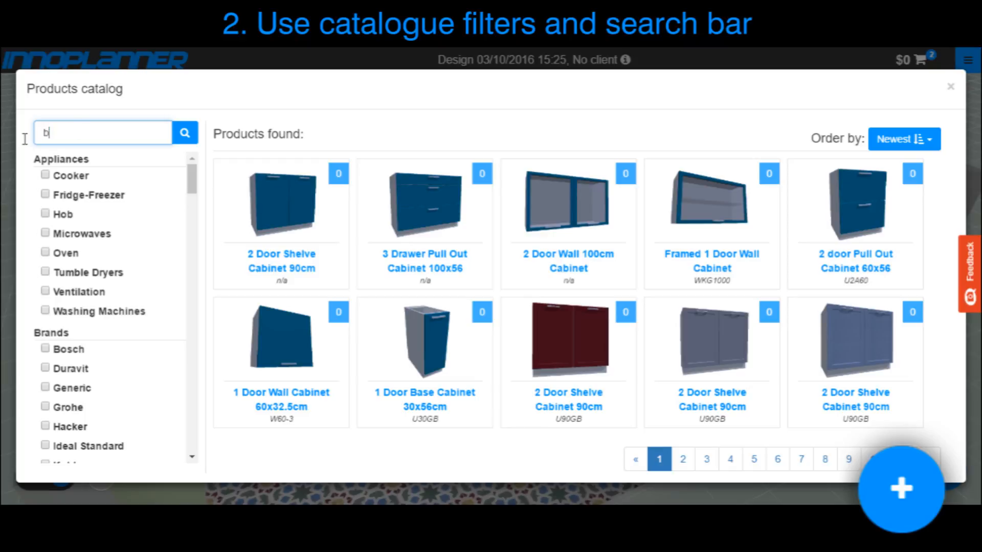
pyautogui.write('asin')
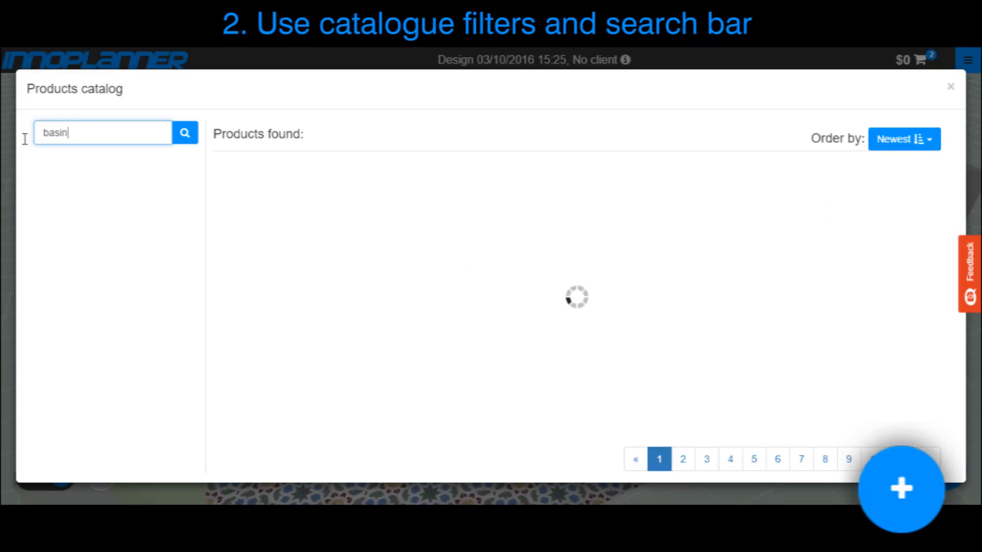
pyautogui.click(184, 133)
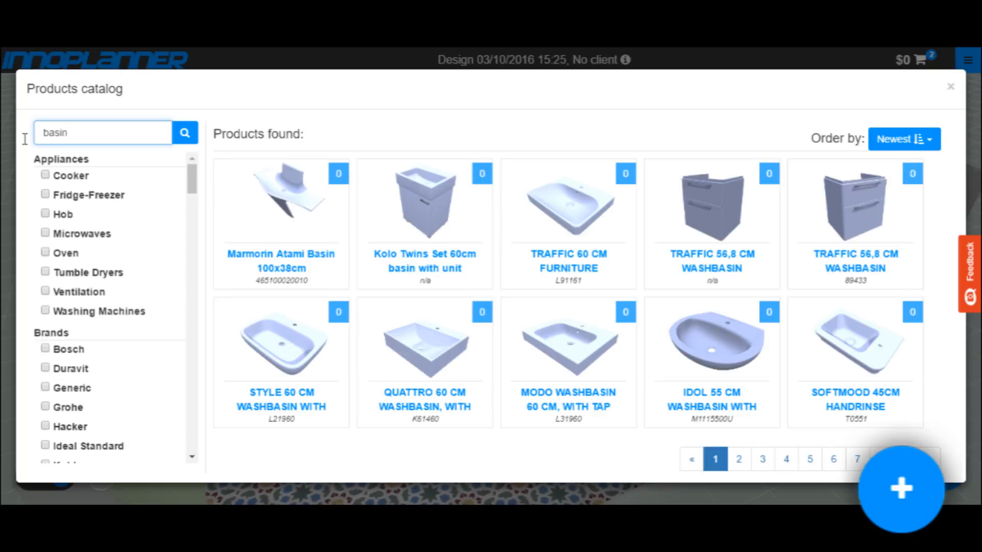
pyautogui.press('Backspace')
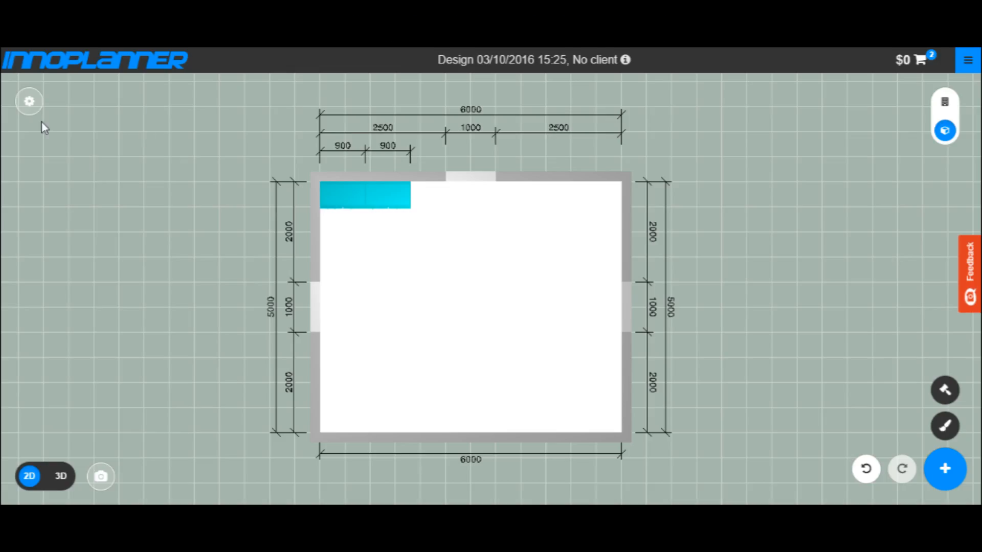
# Step: In the design options, toggle snapping on and off and switch the unit system to Imperial
pyautogui.click(28, 101)
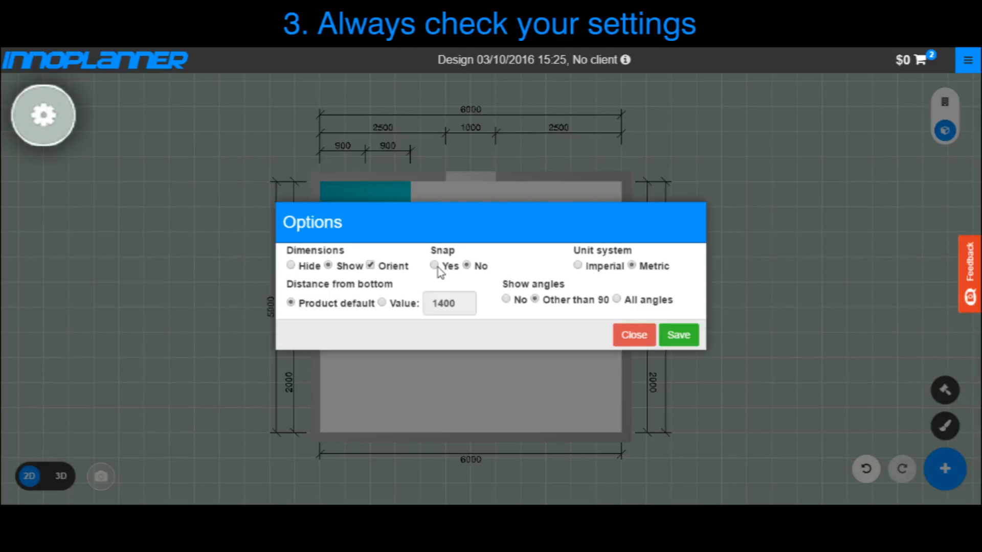
pyautogui.click(434, 265)
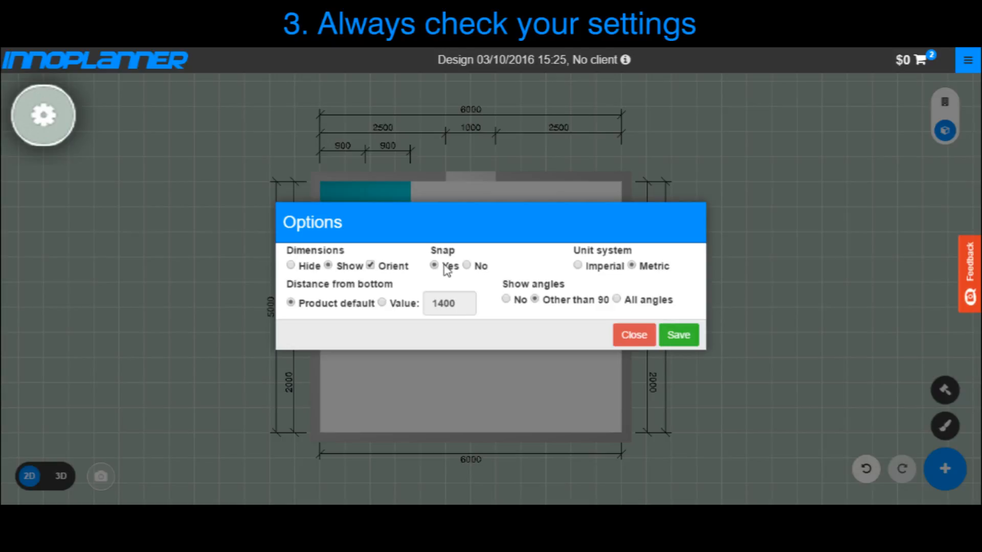
pyautogui.click(467, 265)
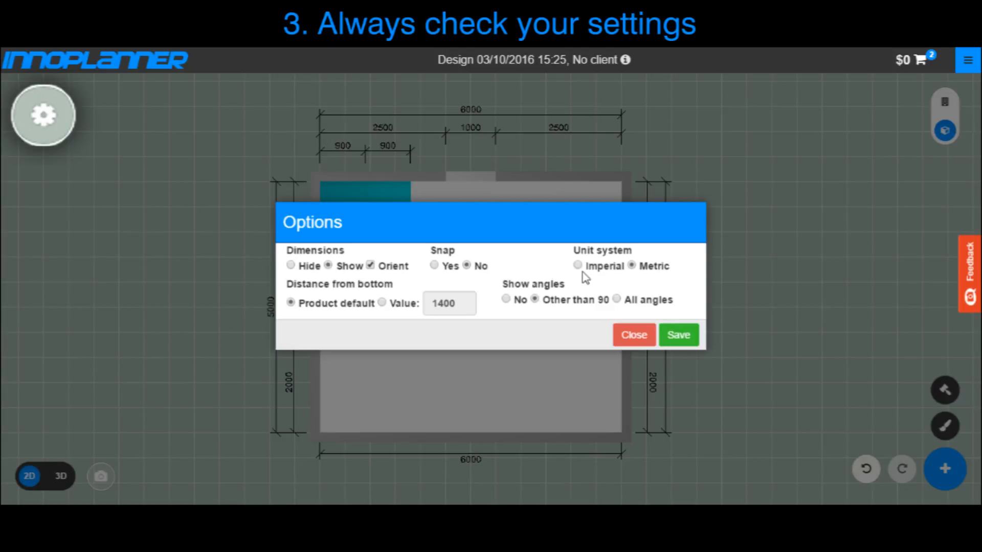
pyautogui.click(577, 266)
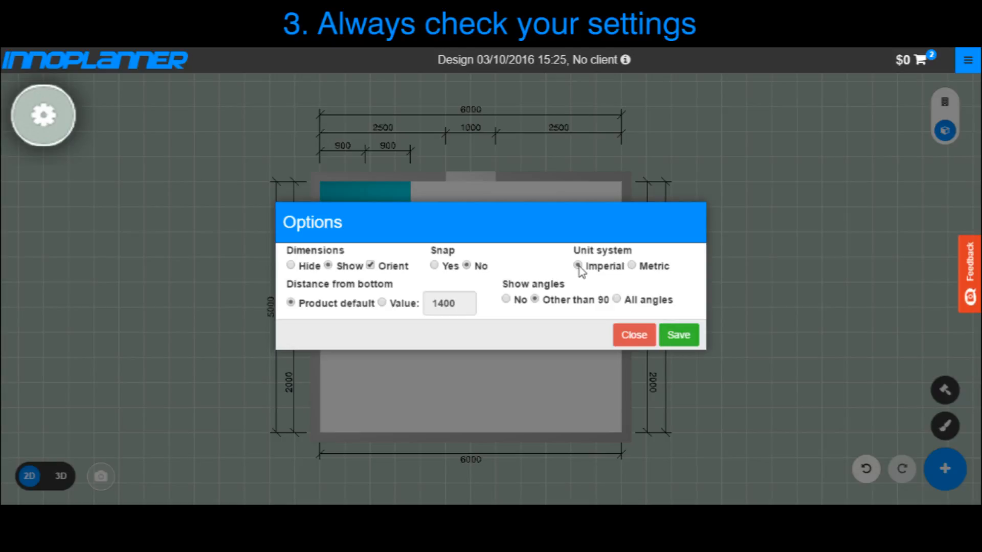
pyautogui.click(632, 266)
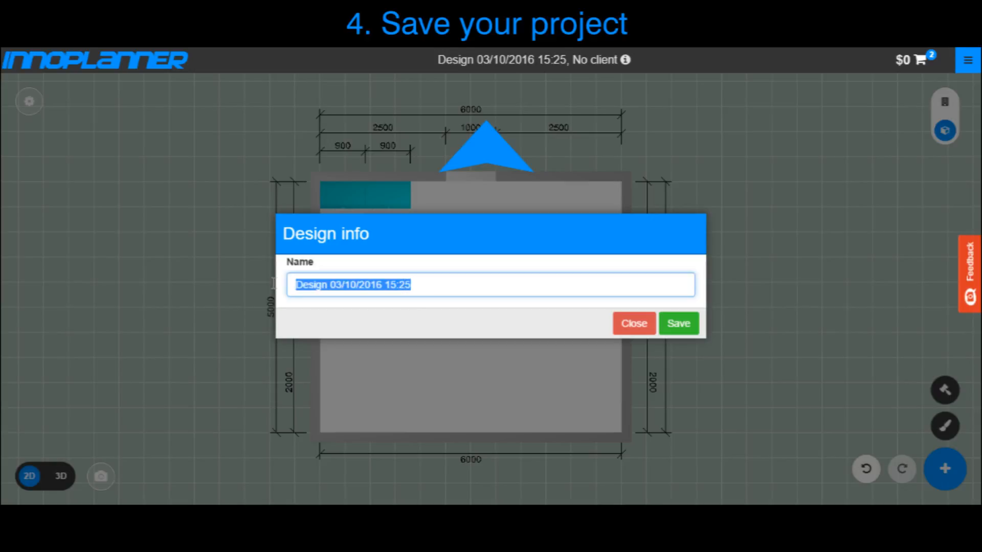
# Step: Name the design 'My Design' and save it
pyautogui.write('My Design')
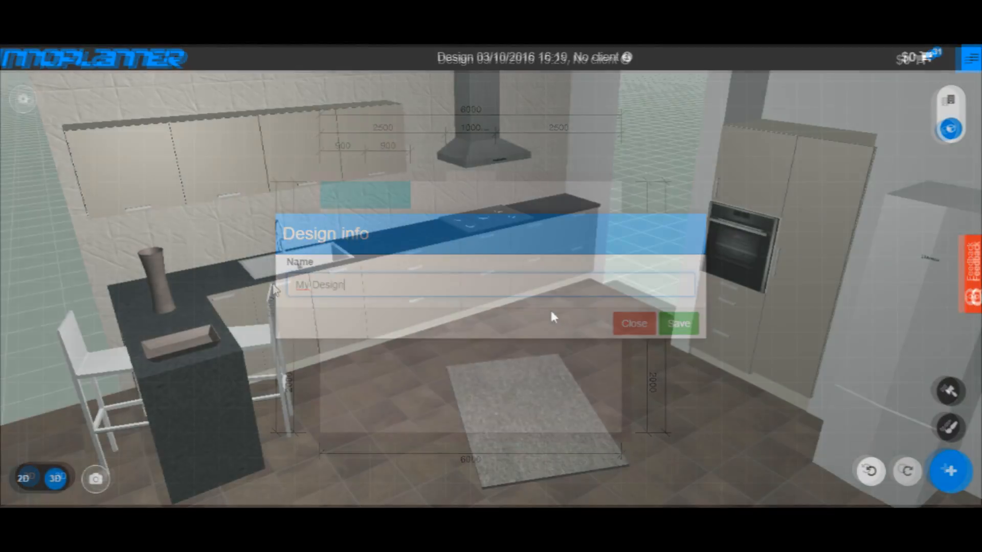
pyautogui.click(633, 324)
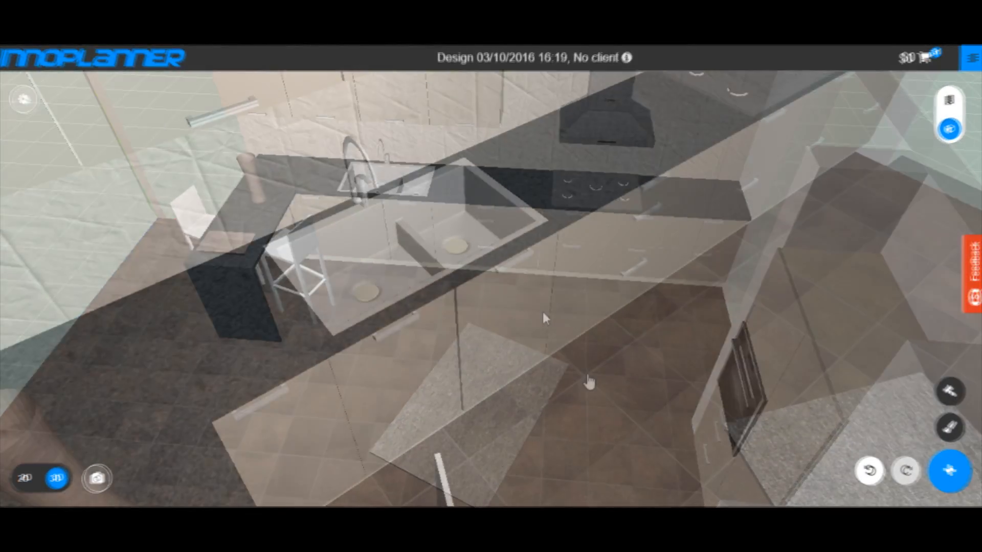